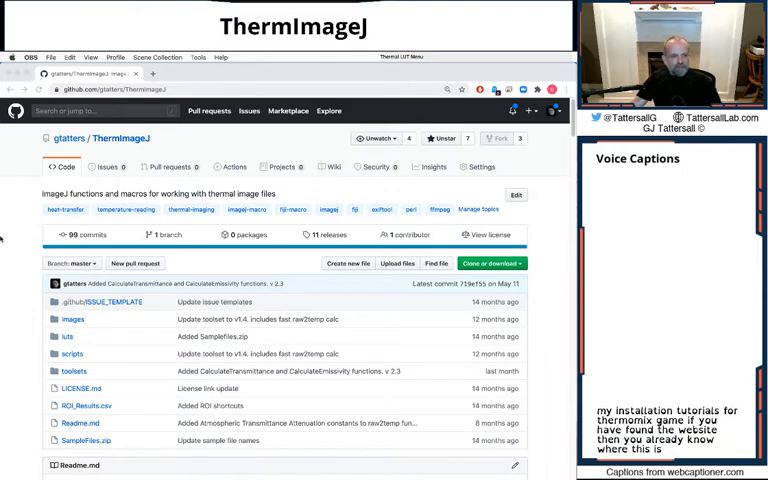
- Scroll the README down to the Requirements and External Software Downloads section
{"action": "scroll", "scroll_direction": "down", "scroll_amount": 3}
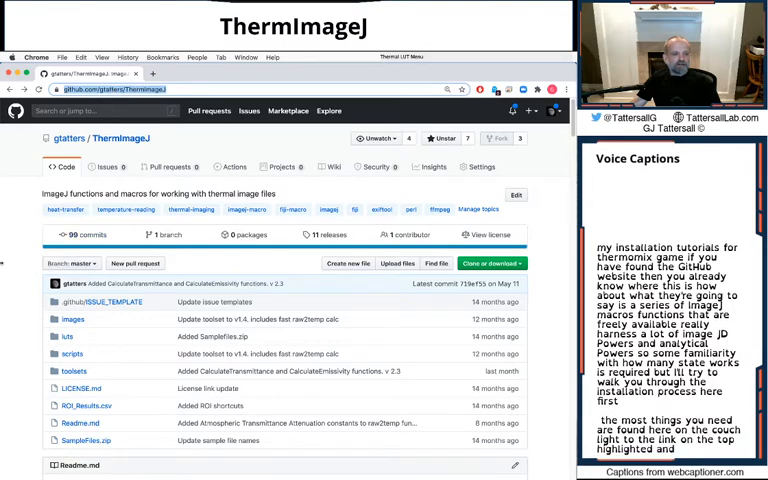
{"action": "scroll", "scroll_direction": "down", "scroll_amount": 3}
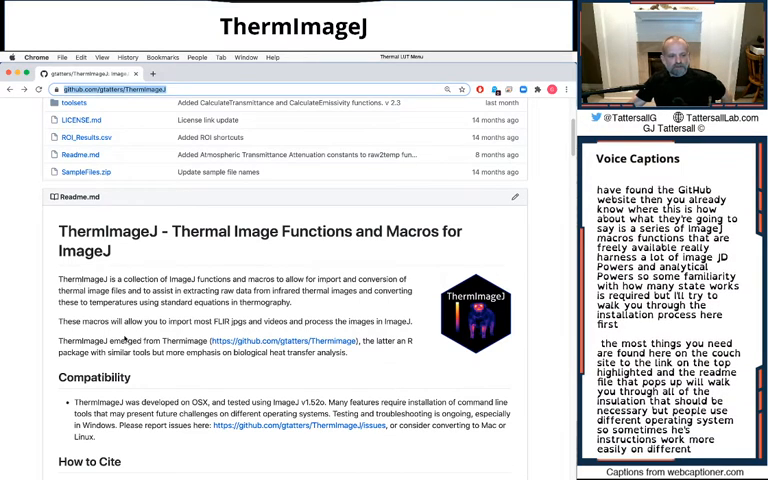
{"action": "scroll", "scroll_direction": "down", "scroll_amount": 3}
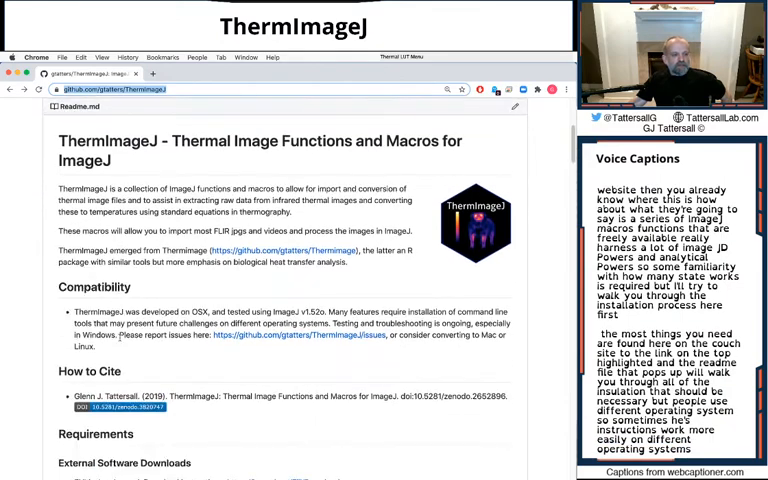
{"action": "scroll", "scroll_direction": "down", "scroll_amount": 3}
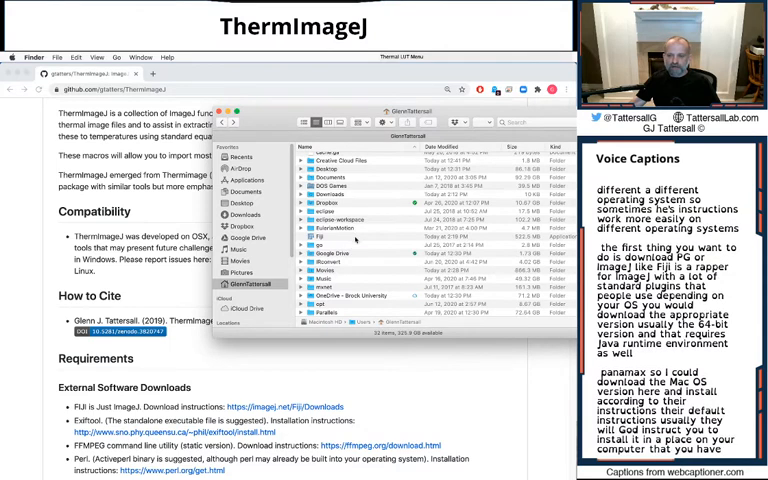
- Show the application's package contents in Applications and browse a folder inside it
{"action": "left_click", "coordinate": [320, 236]}
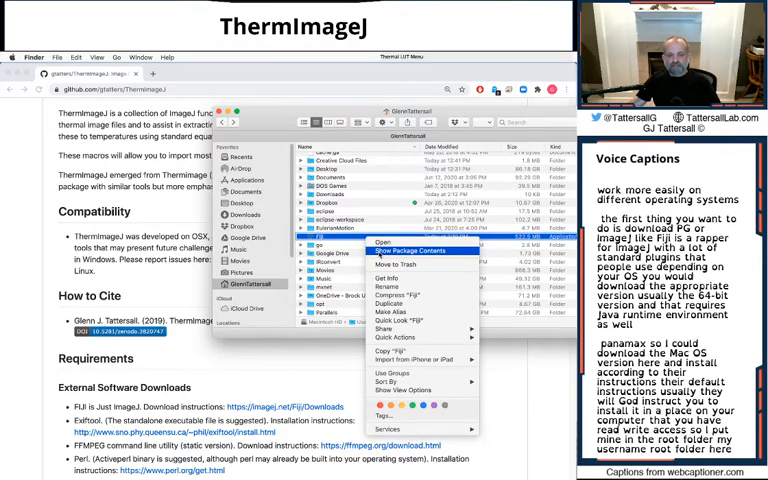
{"action": "left_click", "coordinate": [408, 250]}
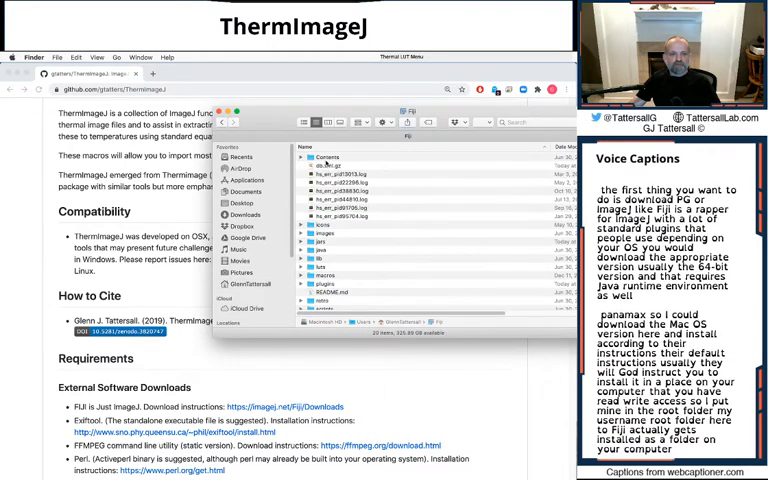
{"action": "left_click", "coordinate": [328, 156]}
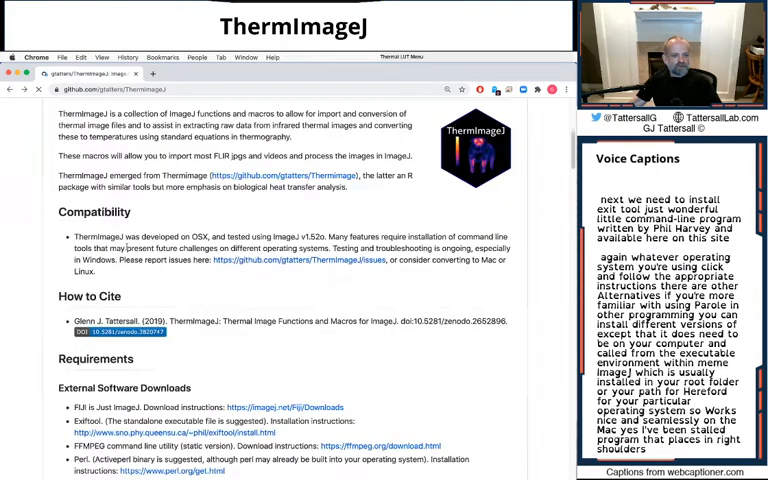
- Scroll to the External Software Downloads list to reach the FFmpeg download link
{"action": "scroll", "scroll_direction": "down", "scroll_amount": 3}
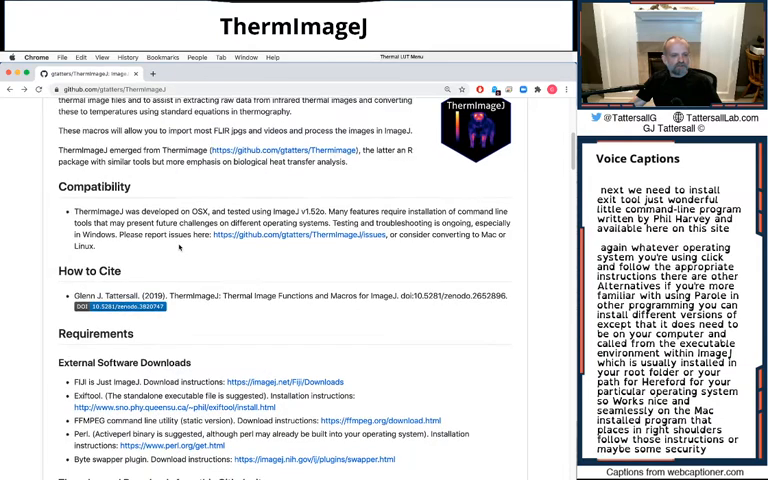
{"action": "scroll", "scroll_direction": "down", "scroll_amount": 3}
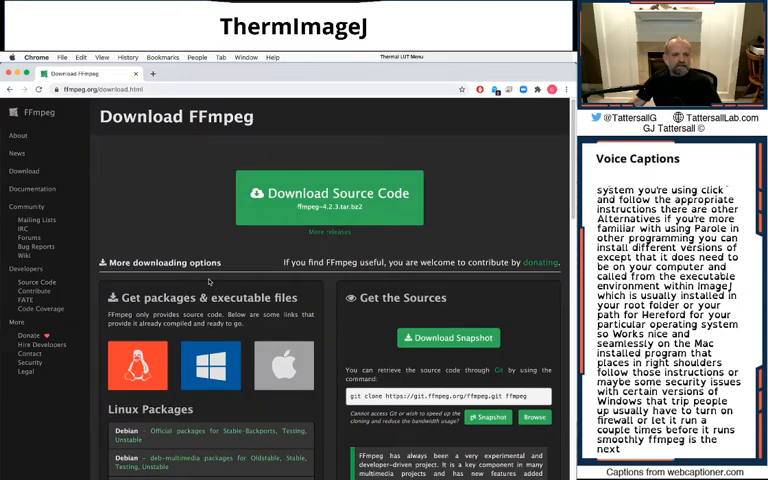
- Choose the Windows package option and follow its link to the FFmpeg builds site
{"action": "left_click", "coordinate": [210, 364]}
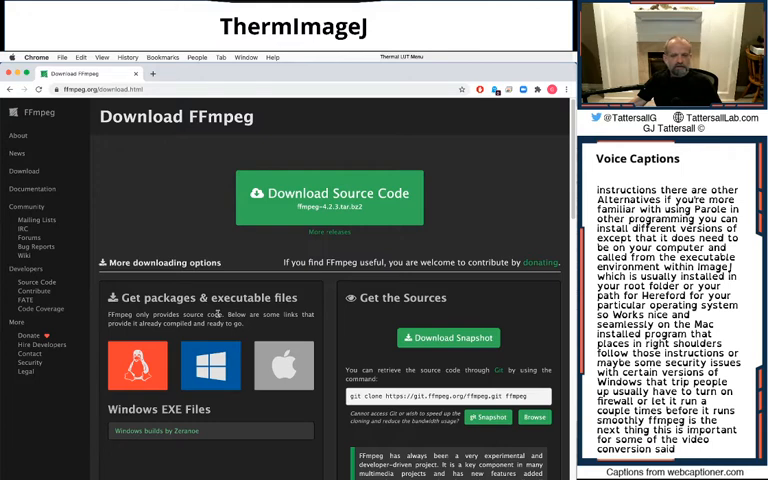
{"action": "left_click", "coordinate": [136, 364]}
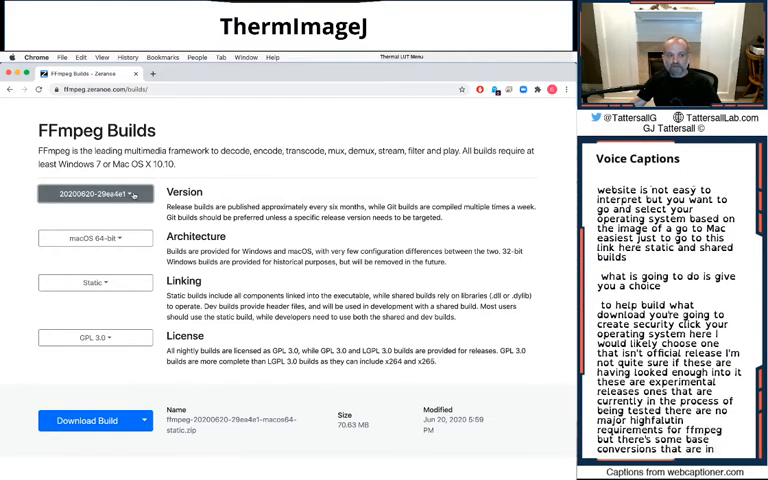
- Go back in the browser to the ThermImageJ README on GitHub
{"action": "left_click", "coordinate": [96, 192]}
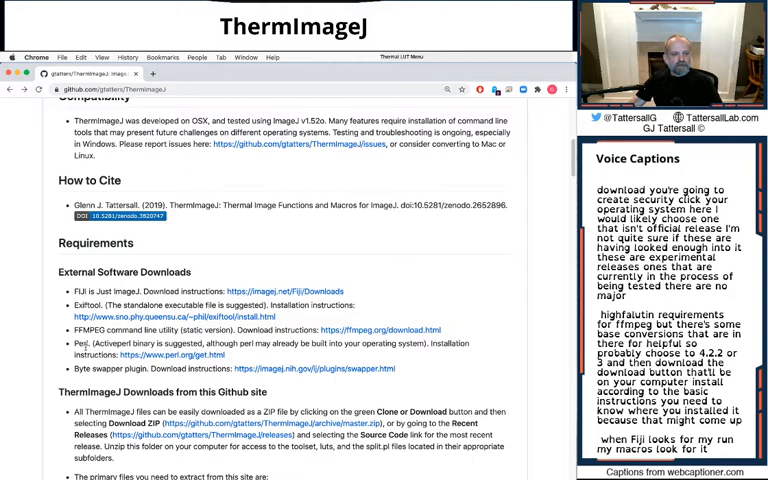
{"action": "left_click", "coordinate": [164, 356]}
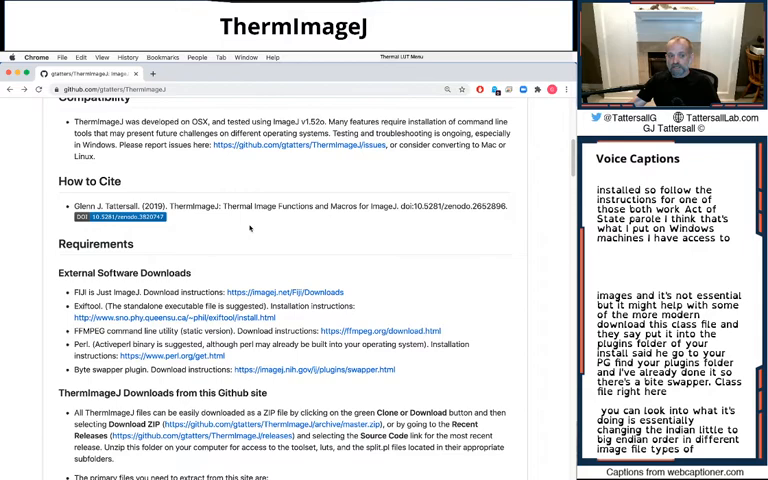
- Scroll the README through the section on downloading ThermImageJ from GitHub
{"action": "scroll", "scroll_direction": "down", "scroll_amount": 3}
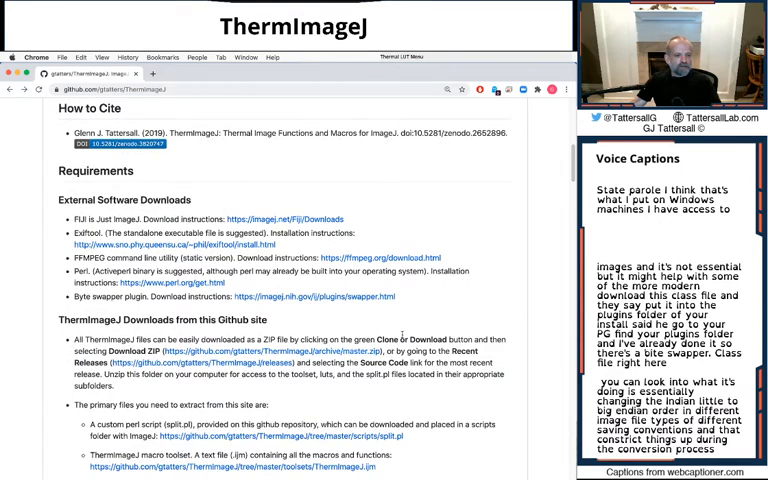
{"action": "scroll", "scroll_direction": "down", "scroll_amount": 3}
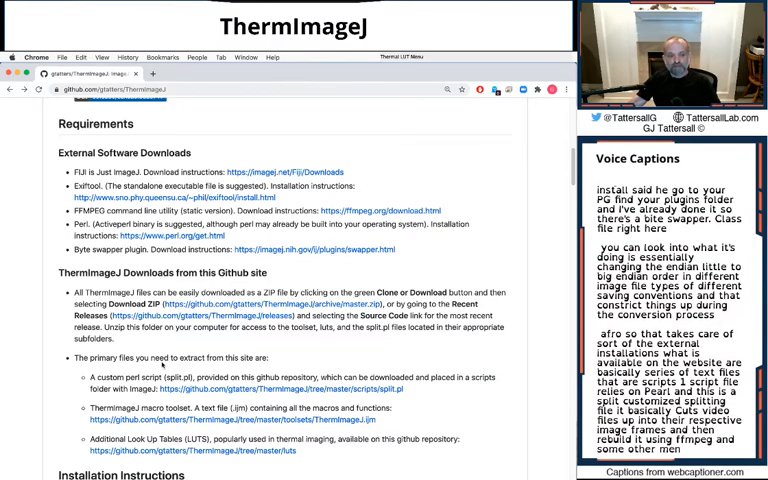
{"action": "scroll", "scroll_direction": "down", "scroll_amount": 3}
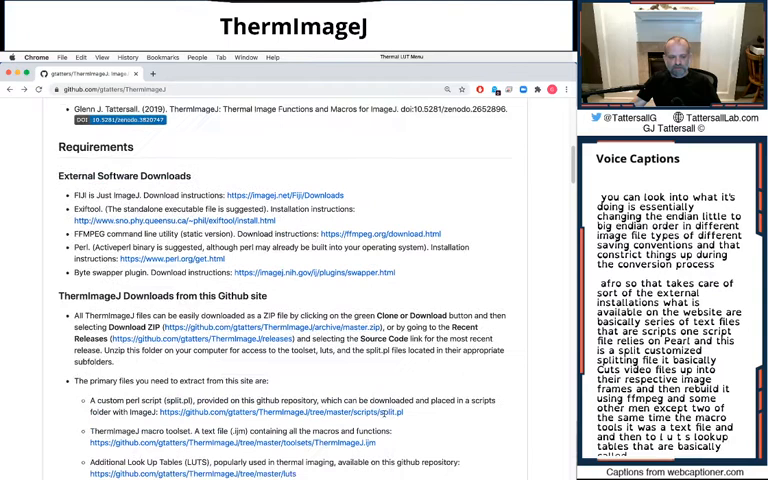
{"action": "scroll", "scroll_direction": "down", "scroll_amount": 3}
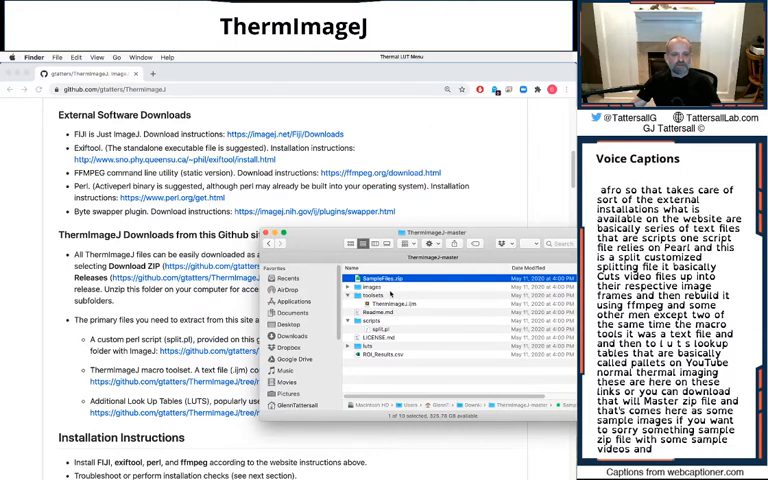
- Select the downloaded ThermImageJ-master folder in Finder to show its contents
{"action": "left_click", "coordinate": [390, 302]}
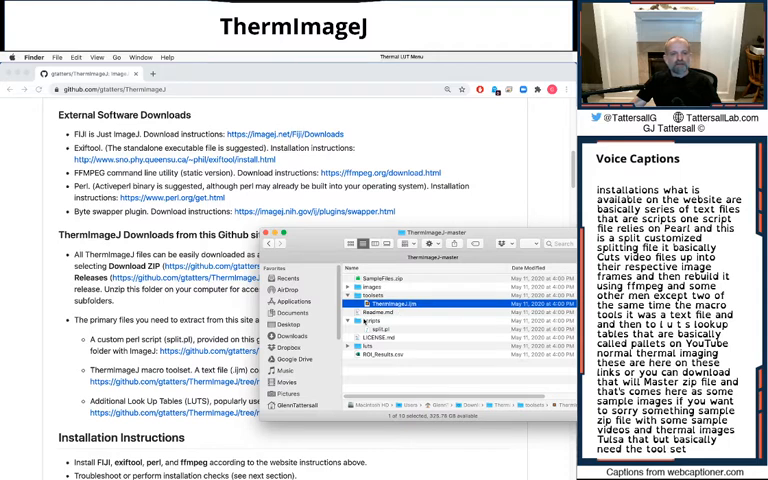
{"action": "left_click", "coordinate": [378, 344]}
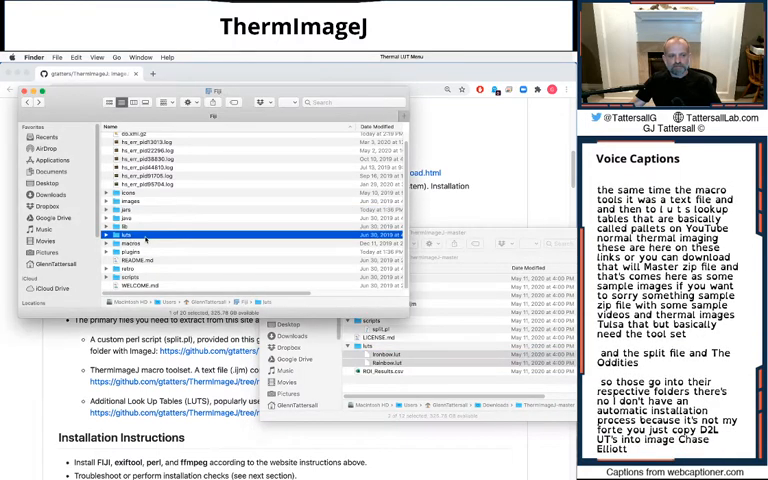
- Browse into the ThermImageJ download folder, a subfolder, and an item inside it
{"action": "double_click", "coordinate": [128, 232]}
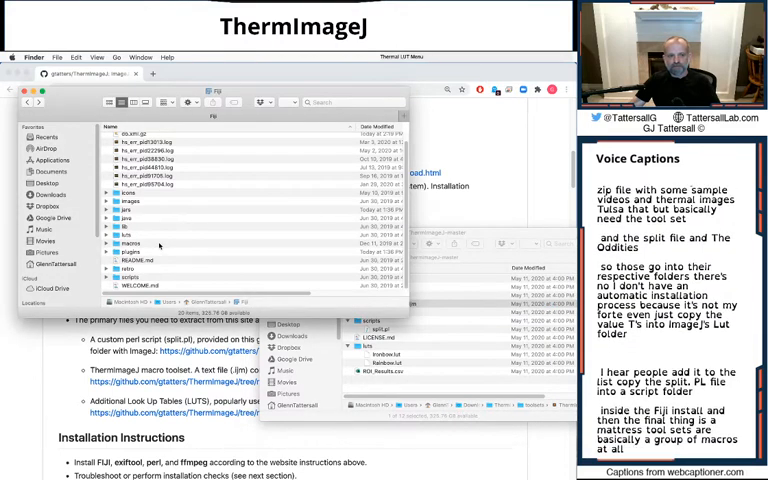
{"action": "left_click", "coordinate": [130, 244]}
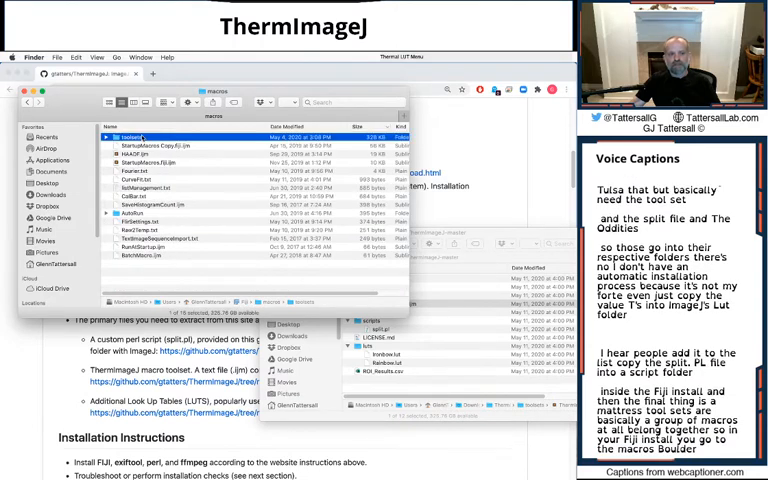
{"action": "double_click", "coordinate": [144, 136]}
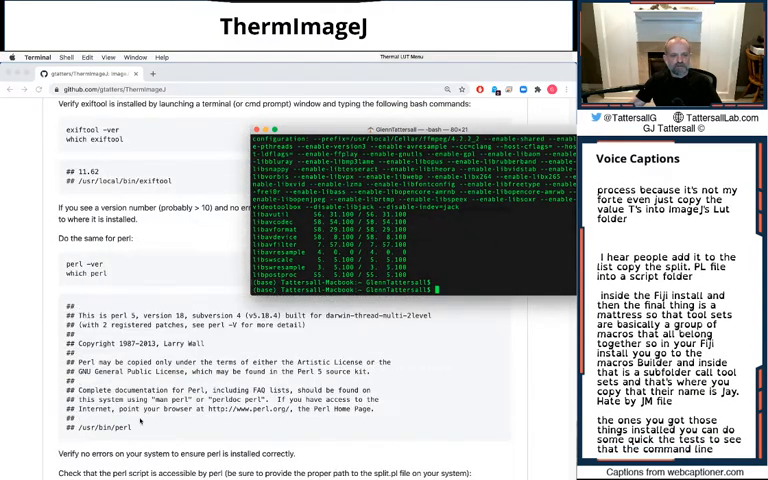
- Run exiftool -ver and which exiftool in Terminal to verify exiftool
{"action": "scroll", "scroll_direction": "down", "scroll_amount": 3}
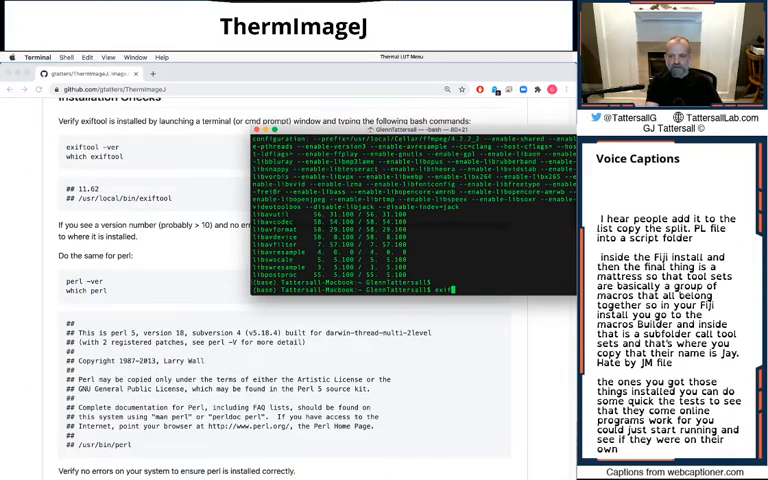
{"action": "type", "text": "exiftool -ver"}
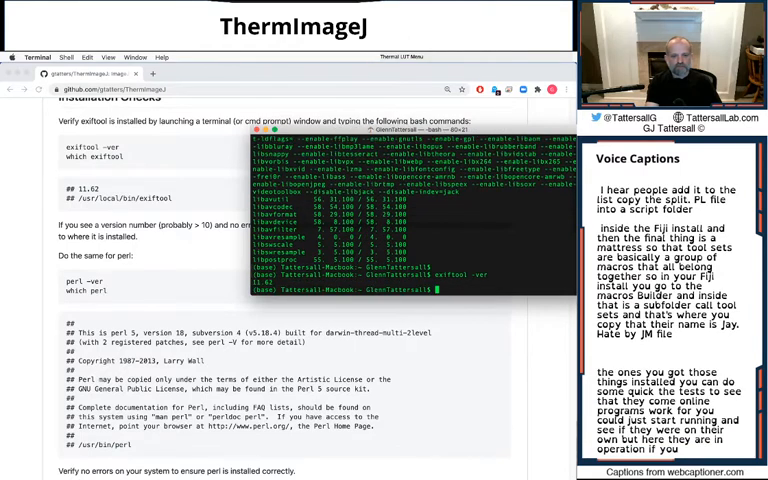
{"action": "type", "text": "which w"}
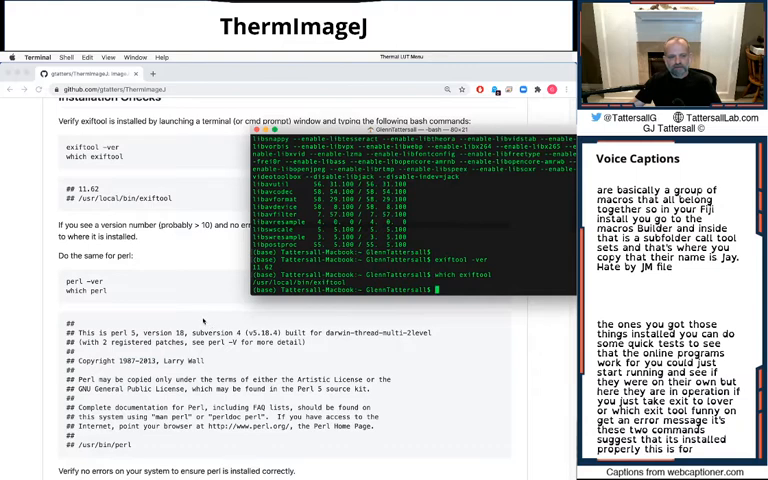
- Run perl -ver and which perl in Terminal to verify perl
{"action": "scroll", "scroll_direction": "down", "scroll_amount": 3}
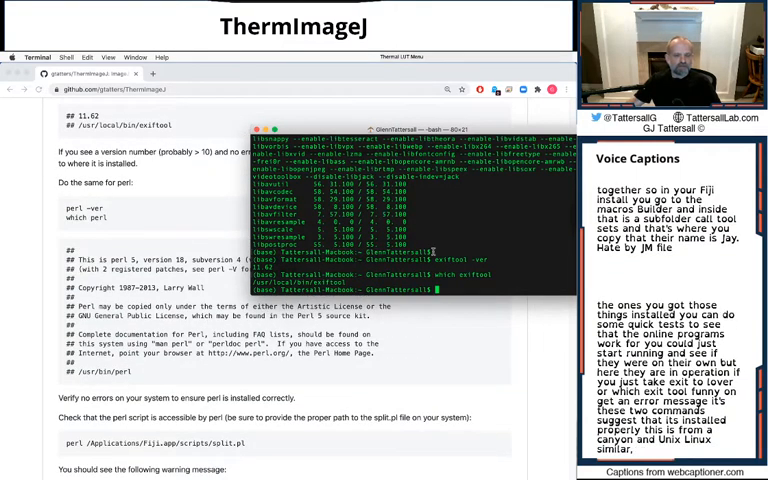
{"action": "type", "text": "perl -ver"}
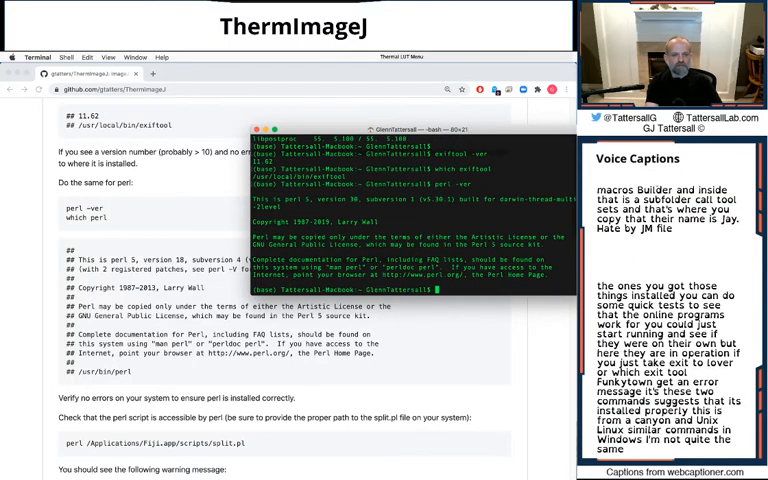
{"action": "type", "text": "which"}
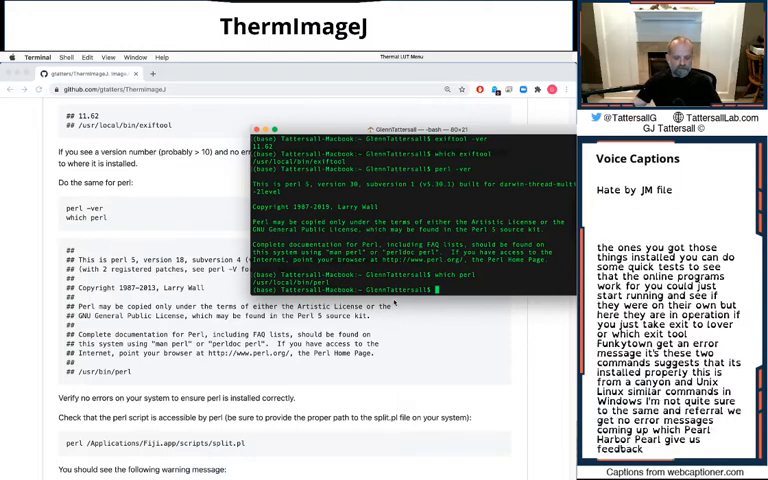
- Run perl /Applications/Fiji.app/scripts/split.pl, returning its usage message, and scroll on to the FFmpeg section
{"action": "type", "text": "perl ~/Fiji.app/scripts/split.pl"}
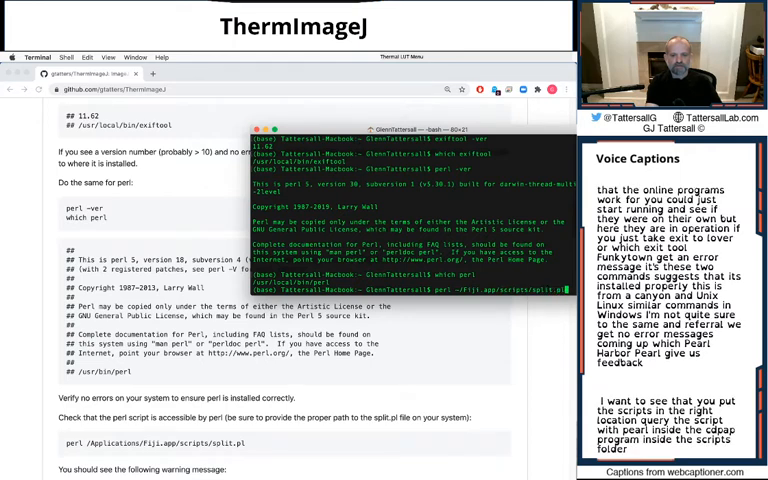
{"action": "key", "text": "Return"}
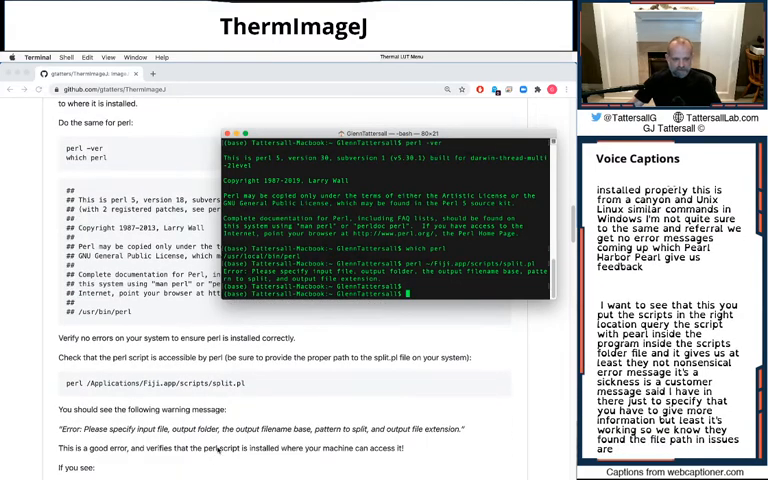
{"action": "scroll", "scroll_direction": "down", "scroll_amount": 3}
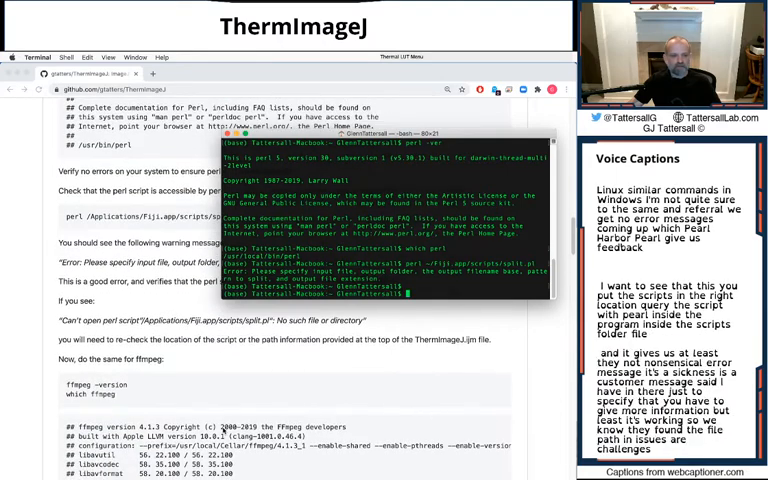
{"action": "scroll", "scroll_direction": "down", "scroll_amount": 3}
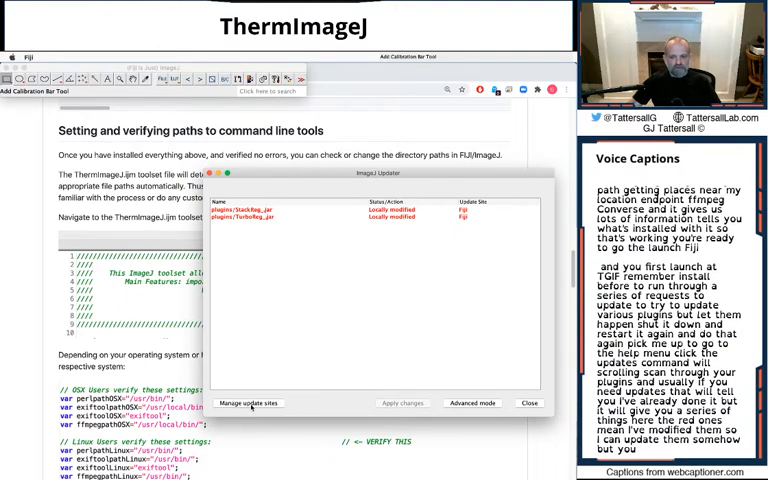
- Show the list of available update sites in the ImageJ Updater
{"action": "left_click", "coordinate": [250, 404]}
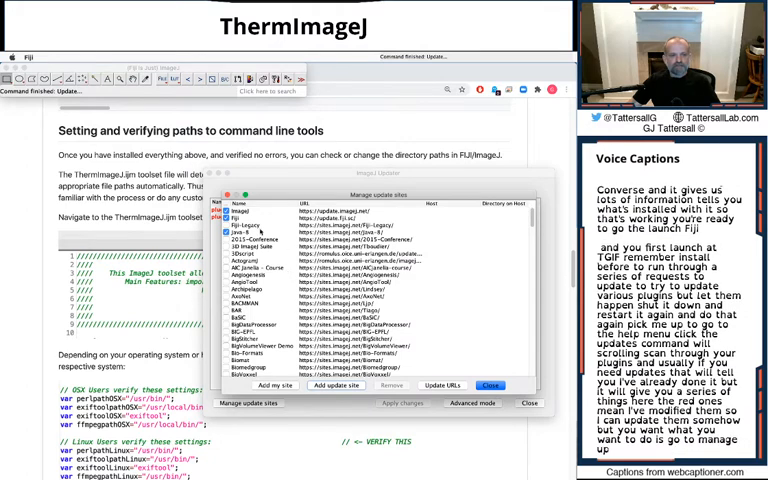
- Scroll the Manage update sites list to locate the FFmpeg site
{"action": "scroll", "scroll_direction": "down", "scroll_amount": 3}
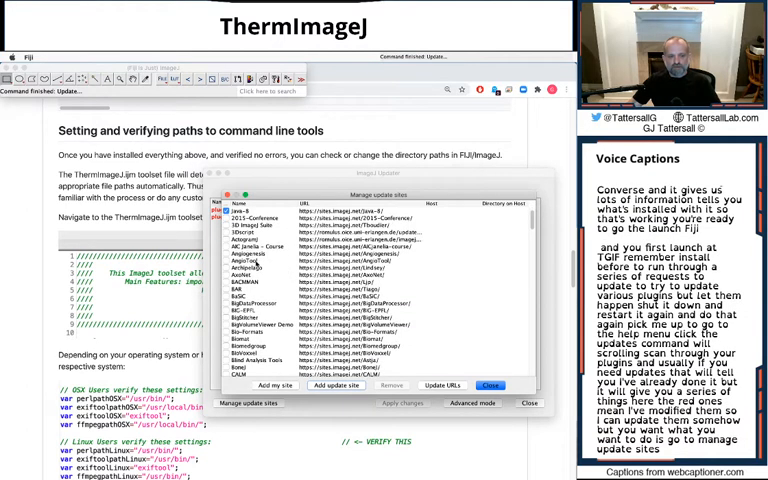
{"action": "scroll", "scroll_direction": "down", "scroll_amount": 3}
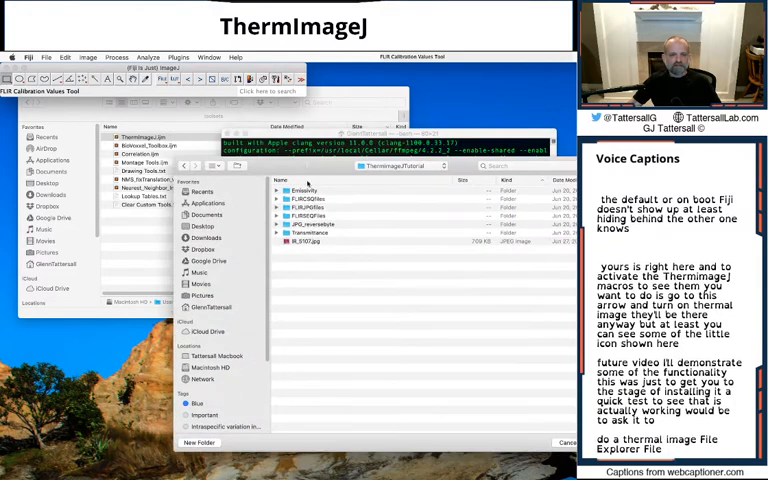
- Run the FLIR Calibration Values Tool on a FLIR image and accept the extracted constants
{"action": "left_click", "coordinate": [310, 242]}
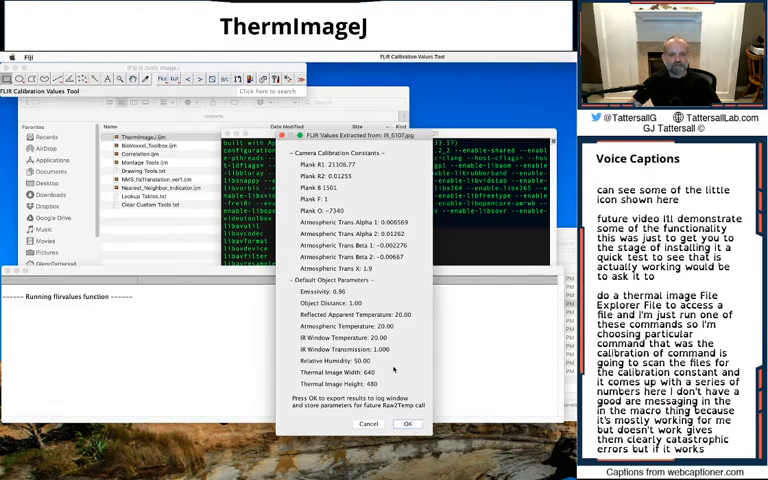
{"action": "left_click", "coordinate": [408, 424]}
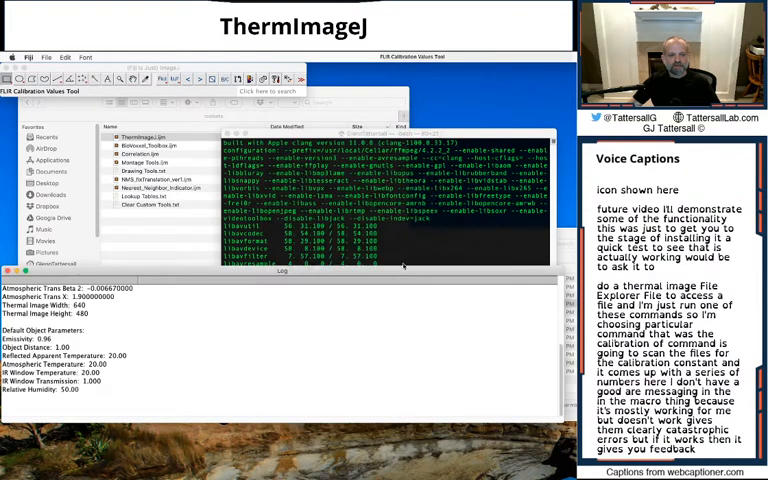